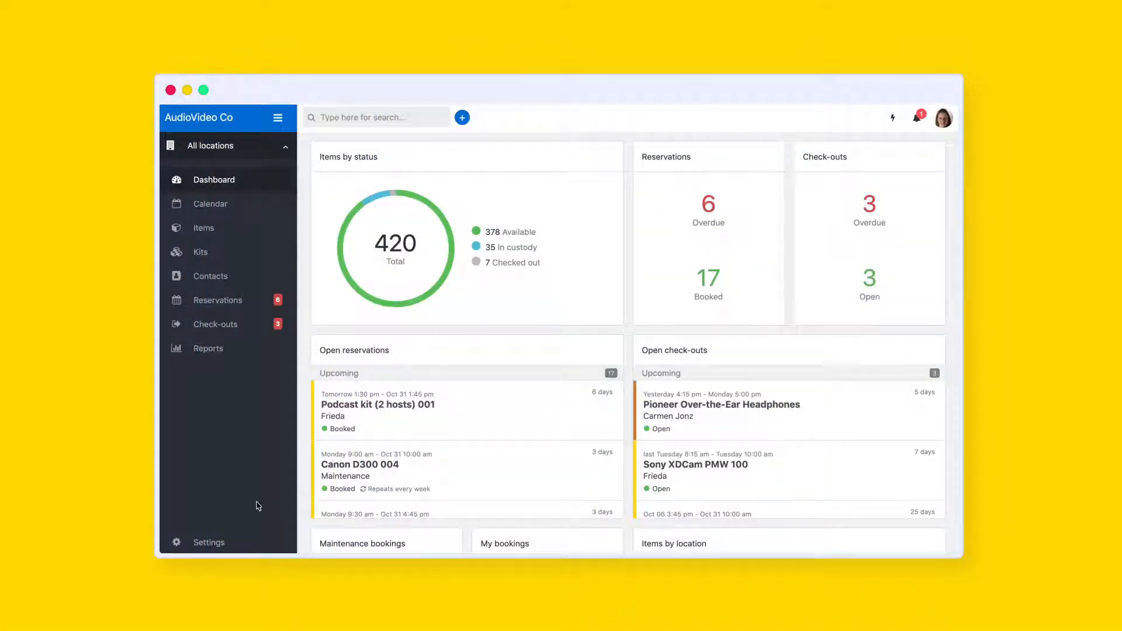
Step: Navigate from the sidebar Settings to the Flags settings page
left_click(208, 541)
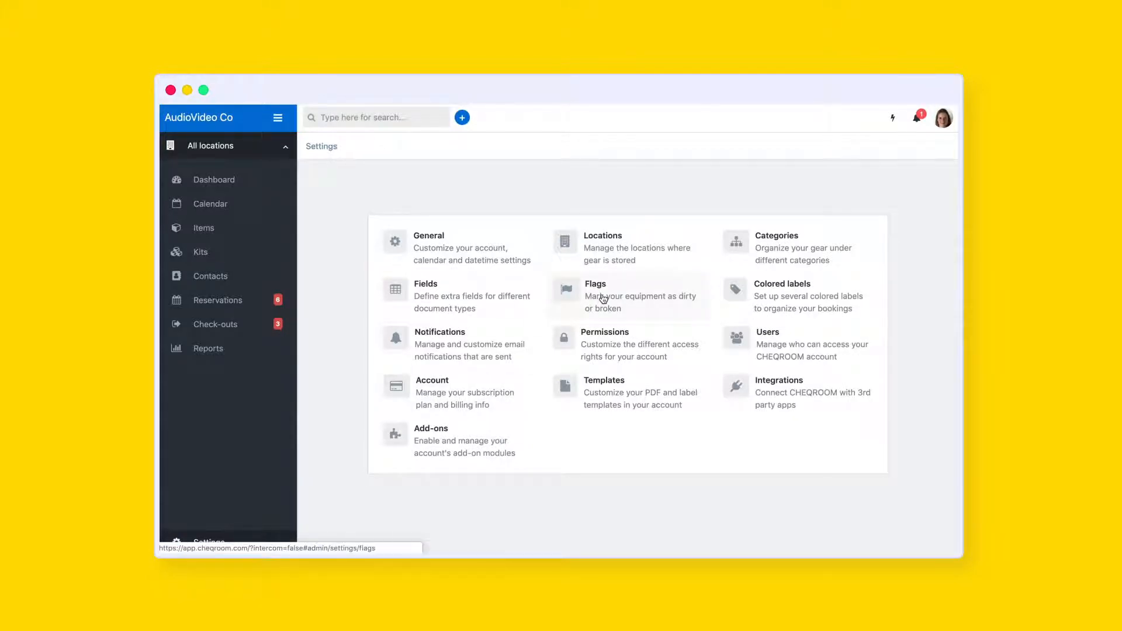
left_click(595, 296)
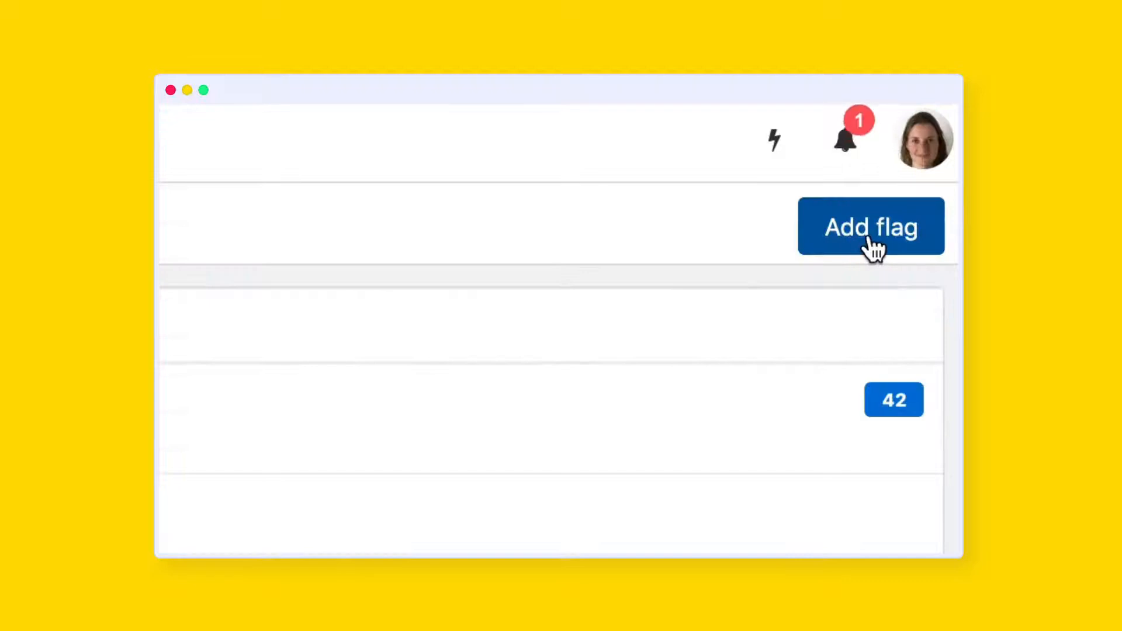
Step: Draft a new flag named 'Needs repair' with description 'This equipment is broken'
left_click(871, 226)
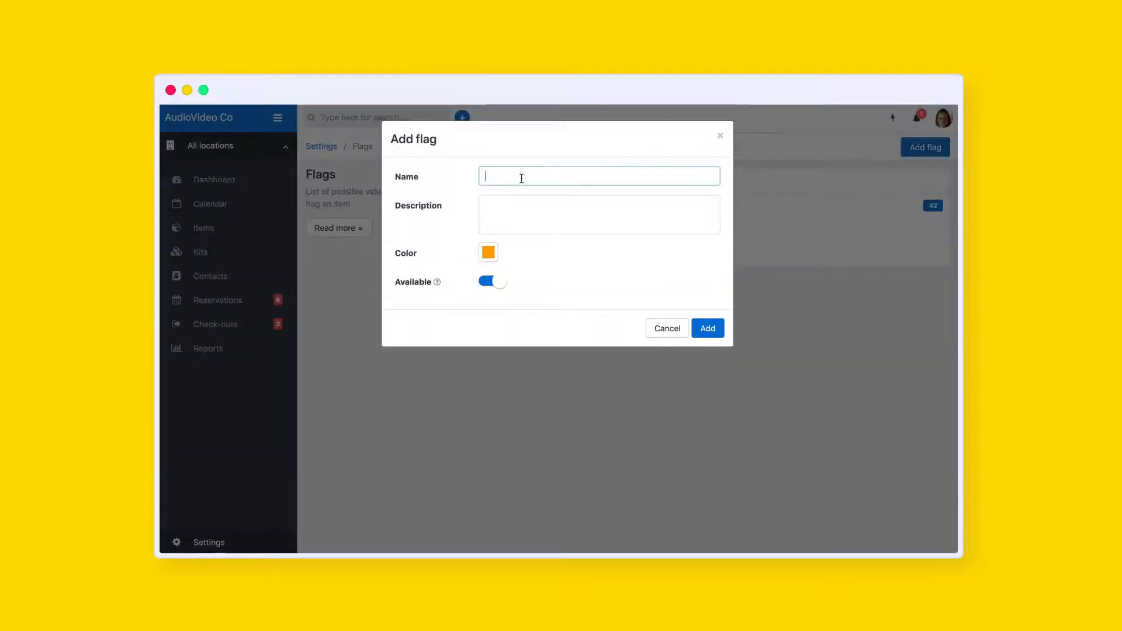
type("Needs repair")
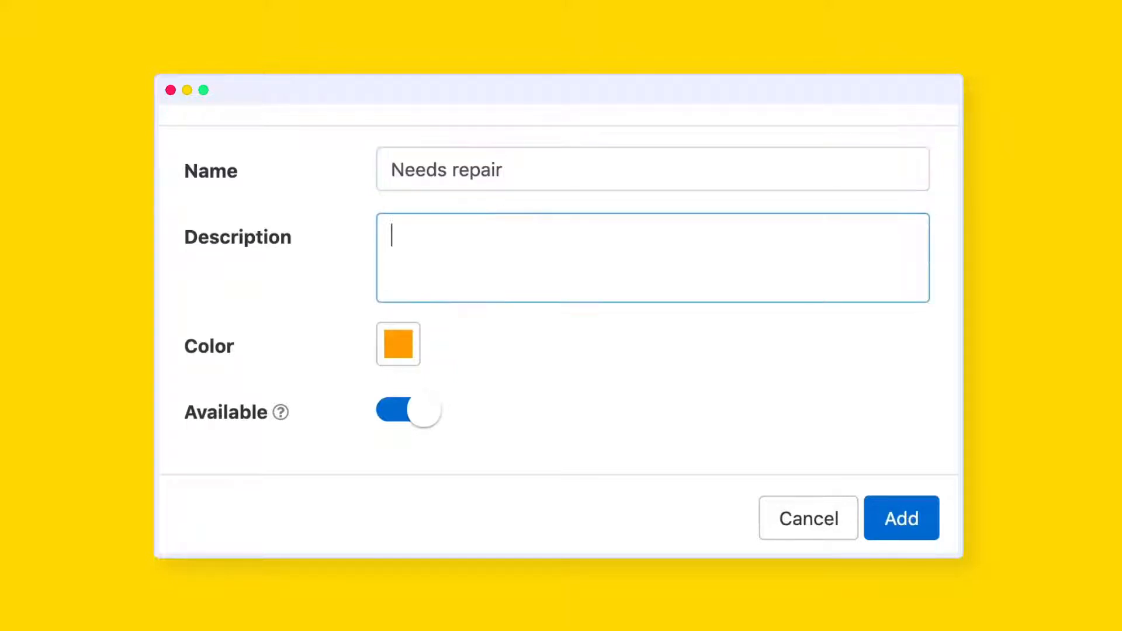
type("This equipment is broken")
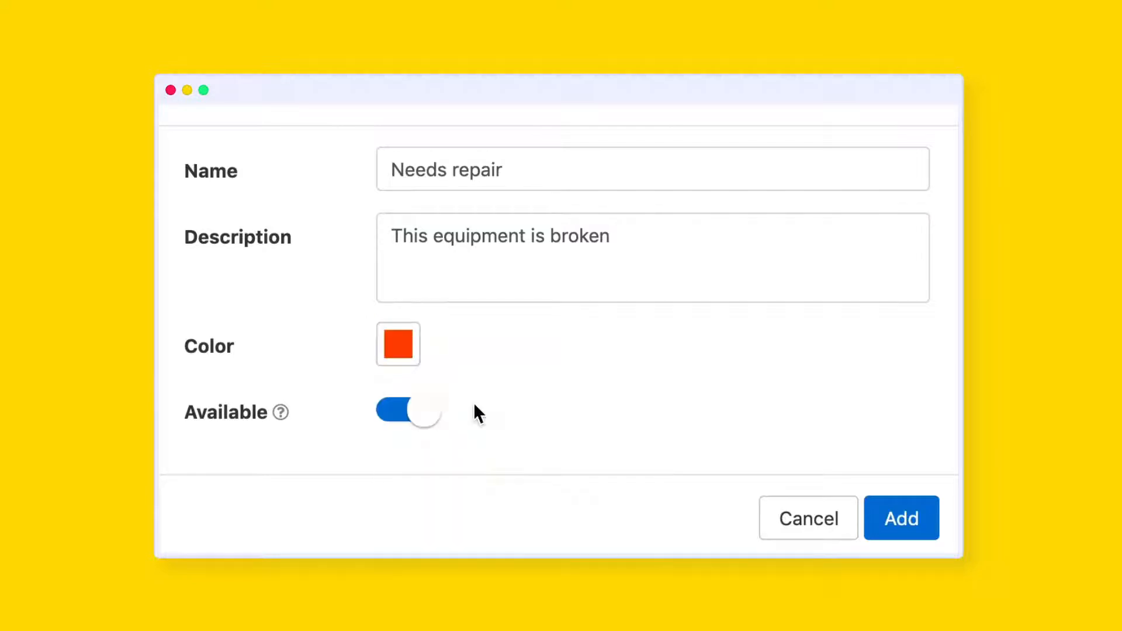
mouse_move(340, 422)
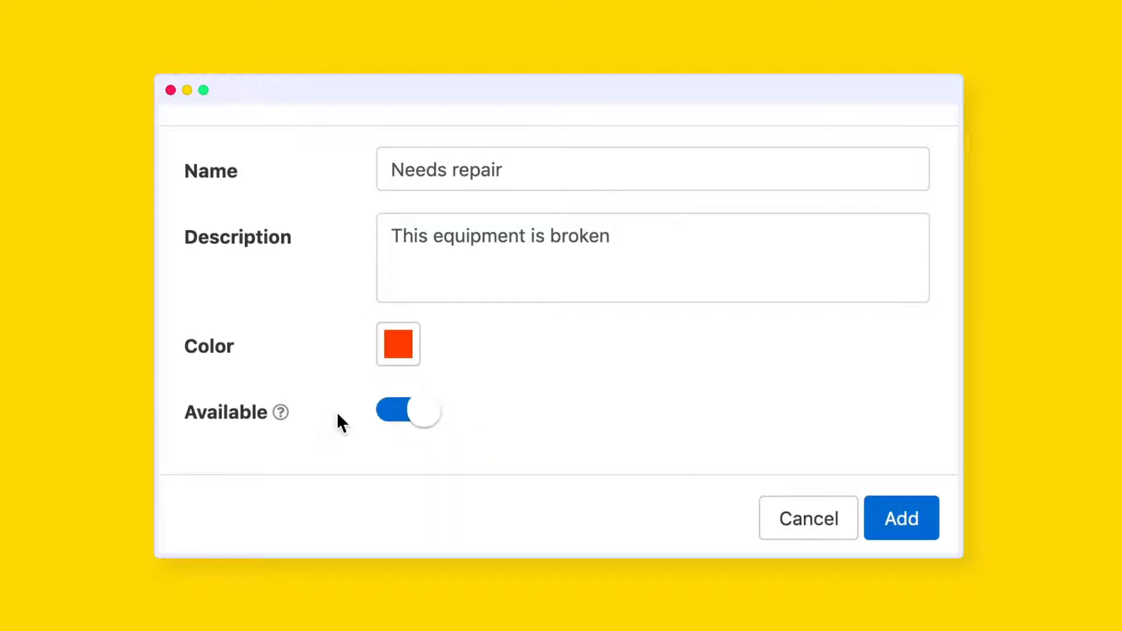
mouse_move(408, 415)
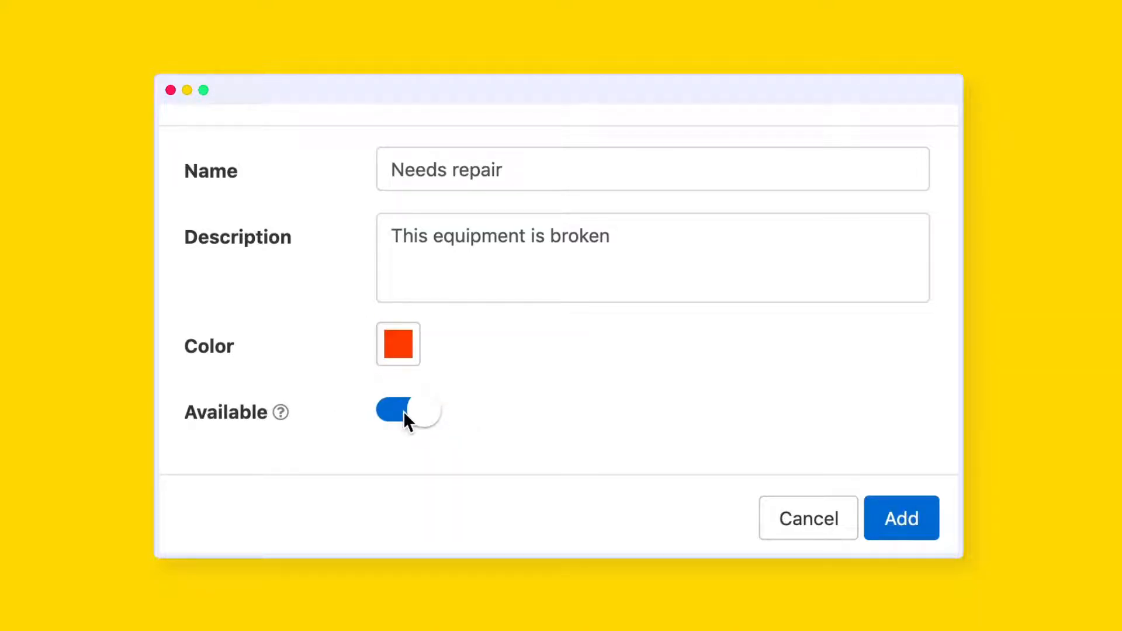
Step: Mark the flag as Unavailable and add it to the Flags list
left_click(408, 411)
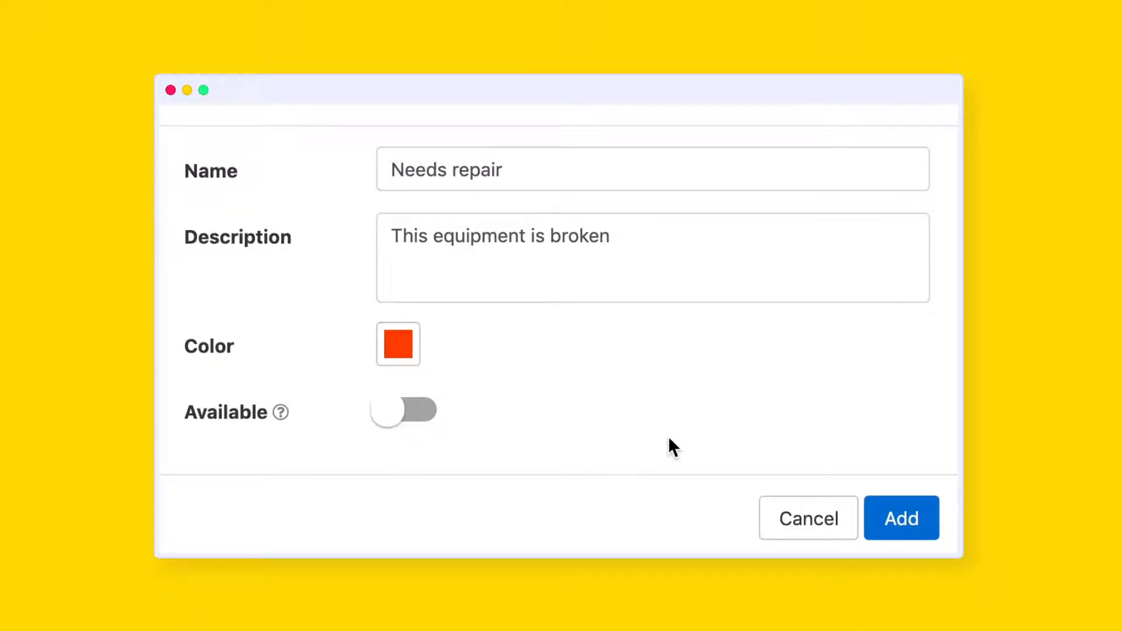
mouse_move(921, 483)
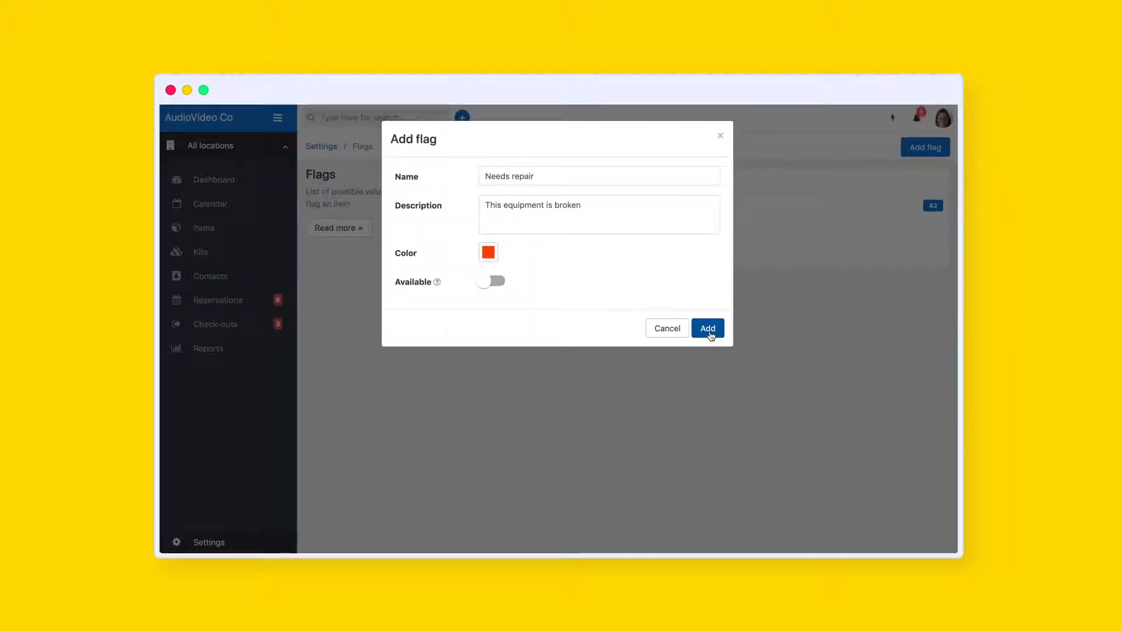
left_click(707, 327)
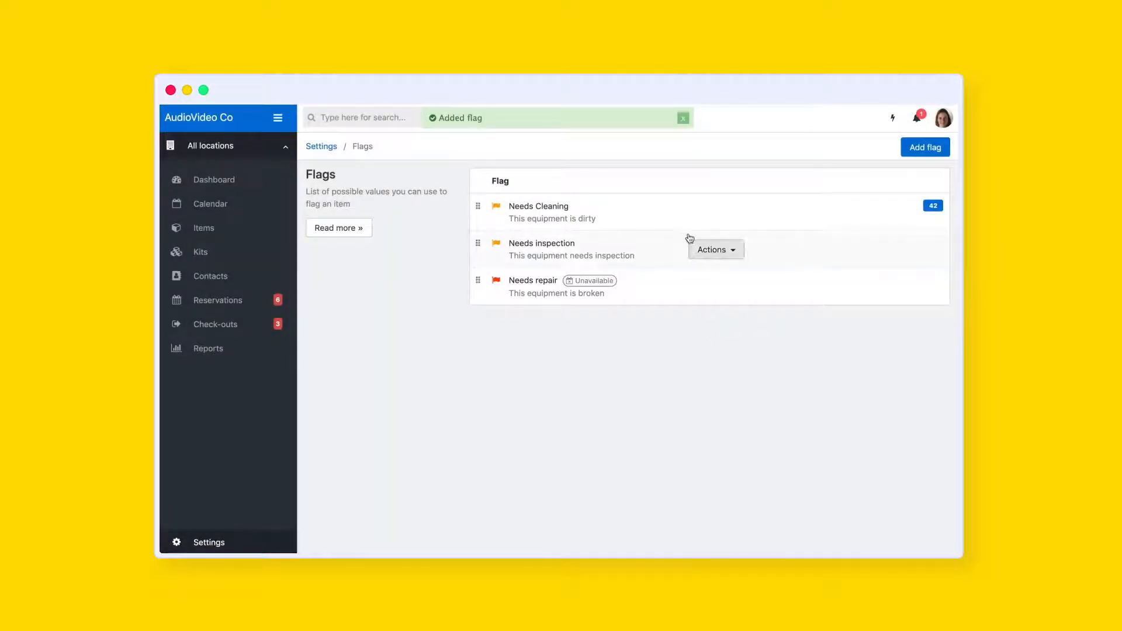
mouse_move(668, 278)
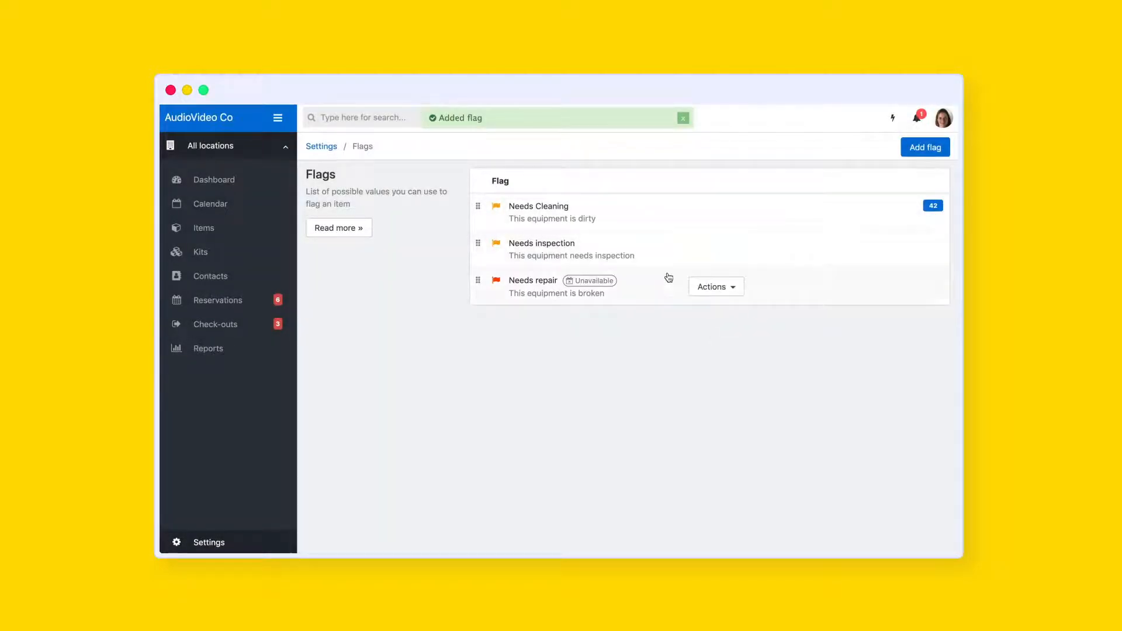